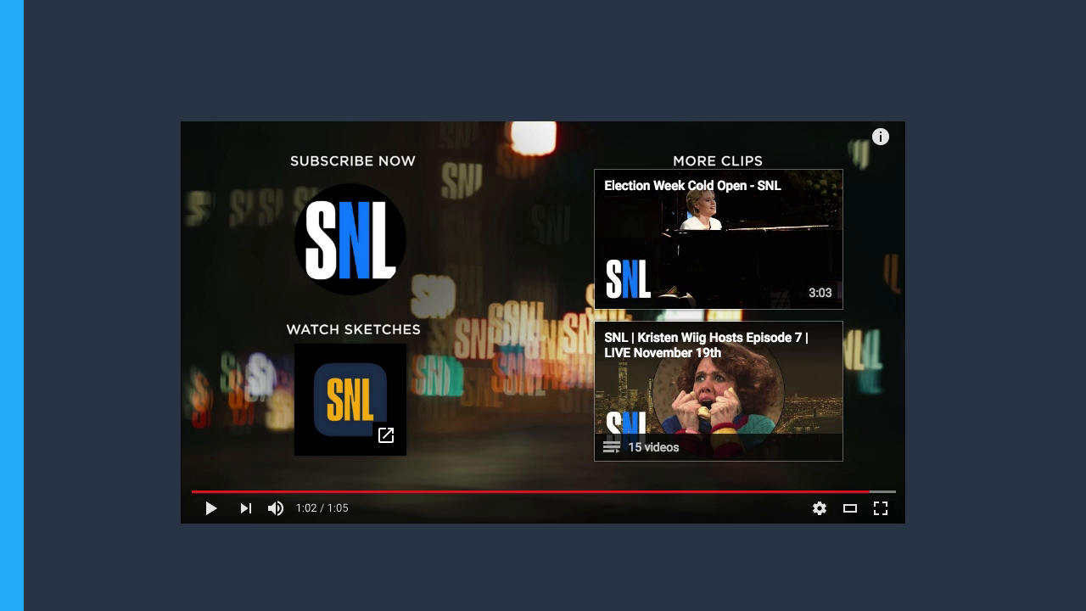
# Scroll down past the SNL example toward the Smart Marketer video's end screen editor
pyautogui.scroll(-3)
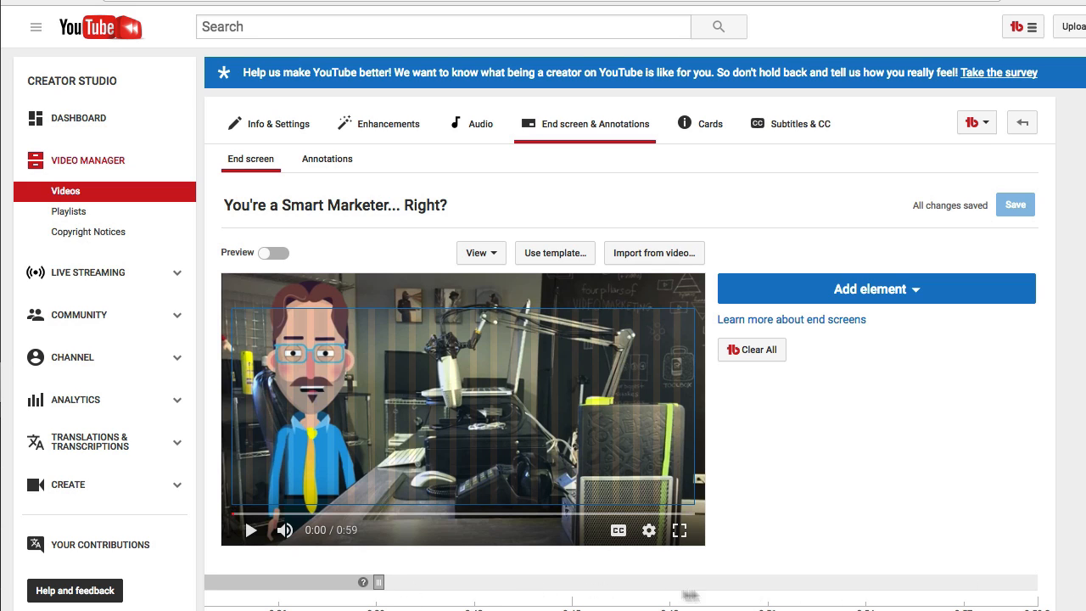
pyautogui.moveTo(394, 584)
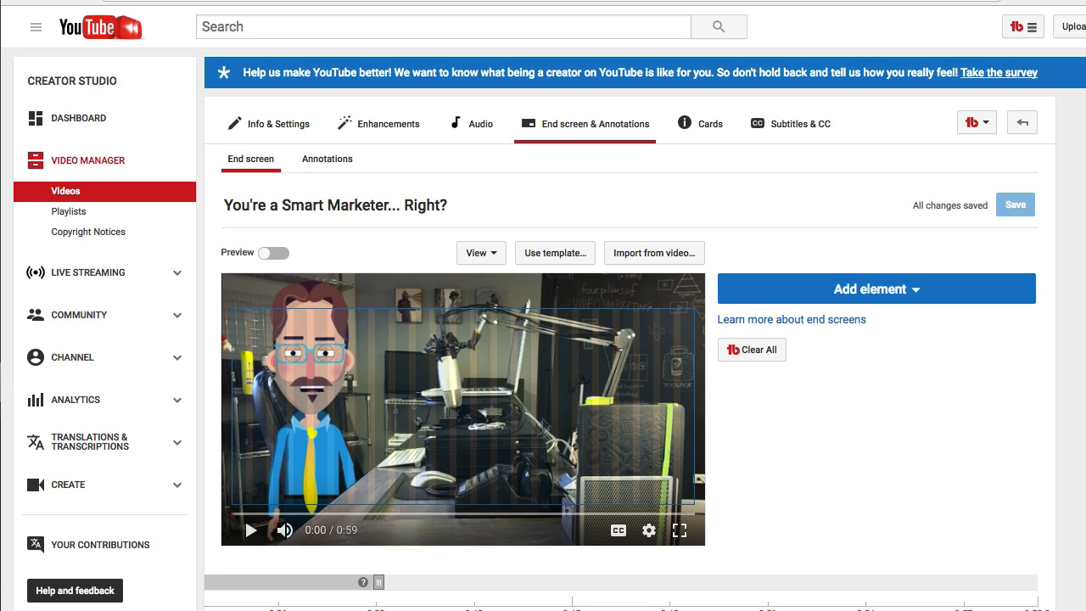
# Drag the end screen start handle on the timeline to about 0:40
pyautogui.moveTo(379, 582); pyautogui.dragTo(418, 587)
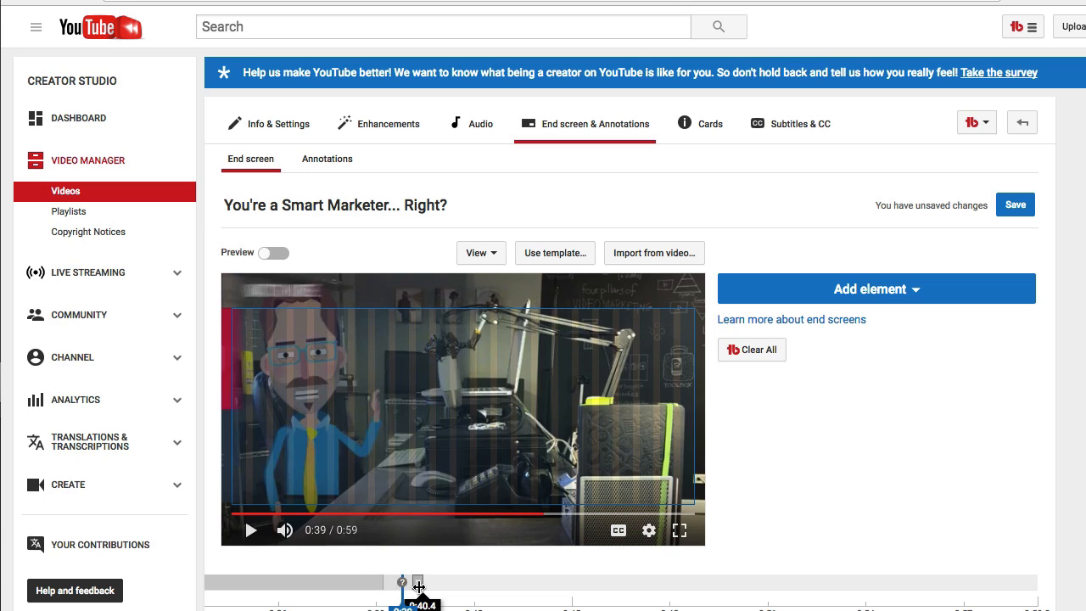
pyautogui.moveTo(418, 582); pyautogui.dragTo(429, 582)
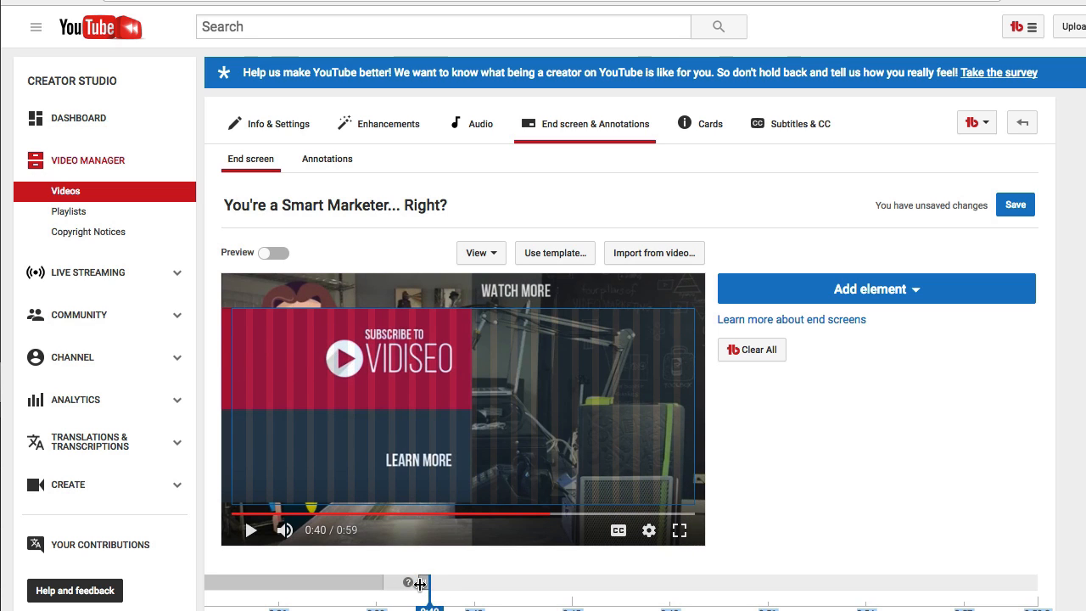
pyautogui.moveTo(869, 295)
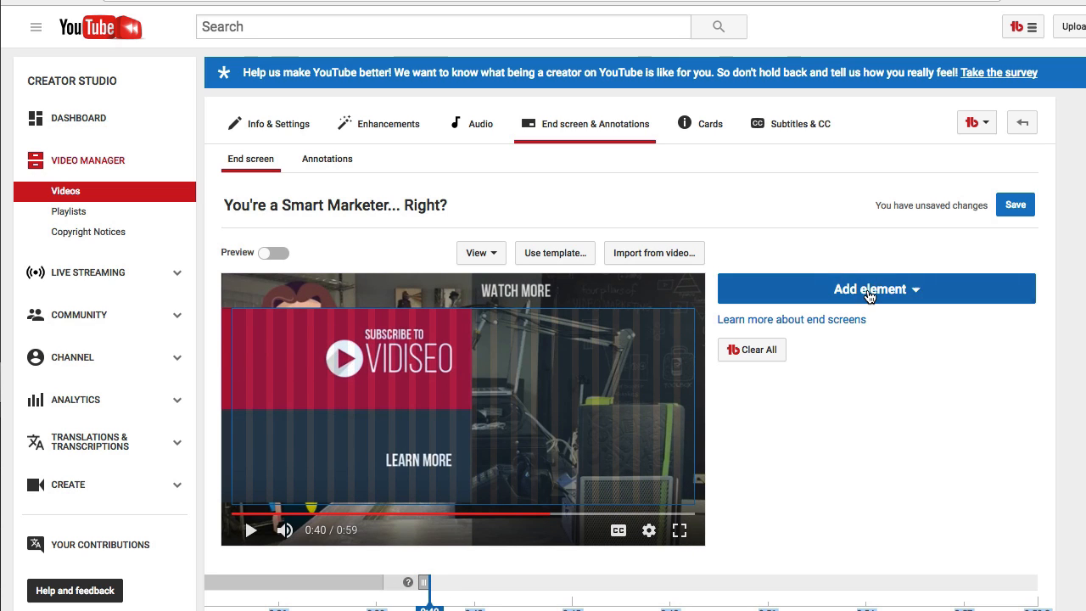
# Add a VIDISEO Subscribe element positioned at the left of the red Subscribe panel
pyautogui.click(875, 289)
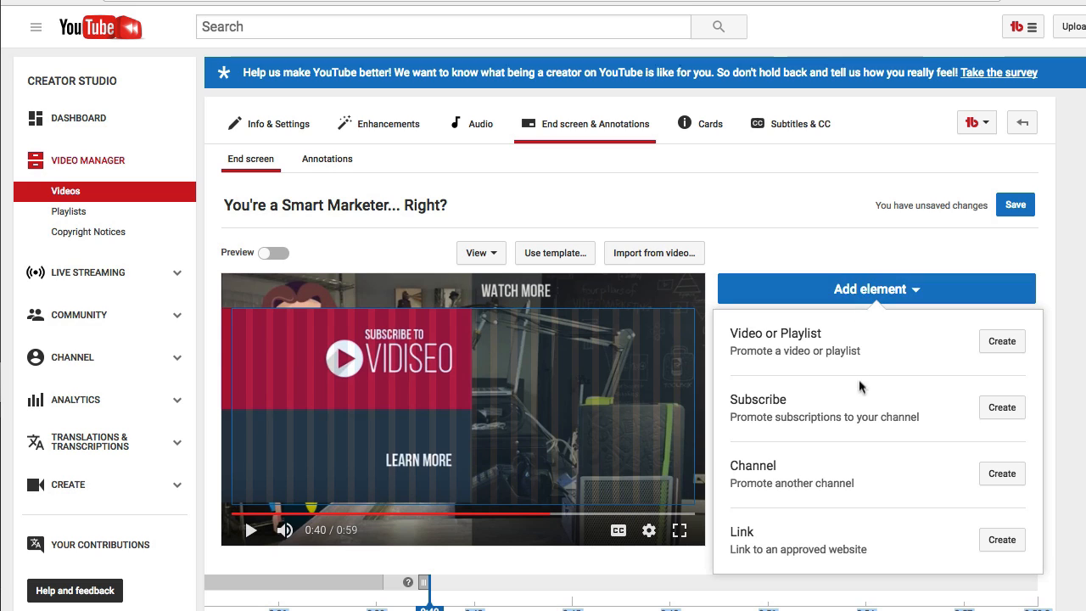
pyautogui.click(1002, 407)
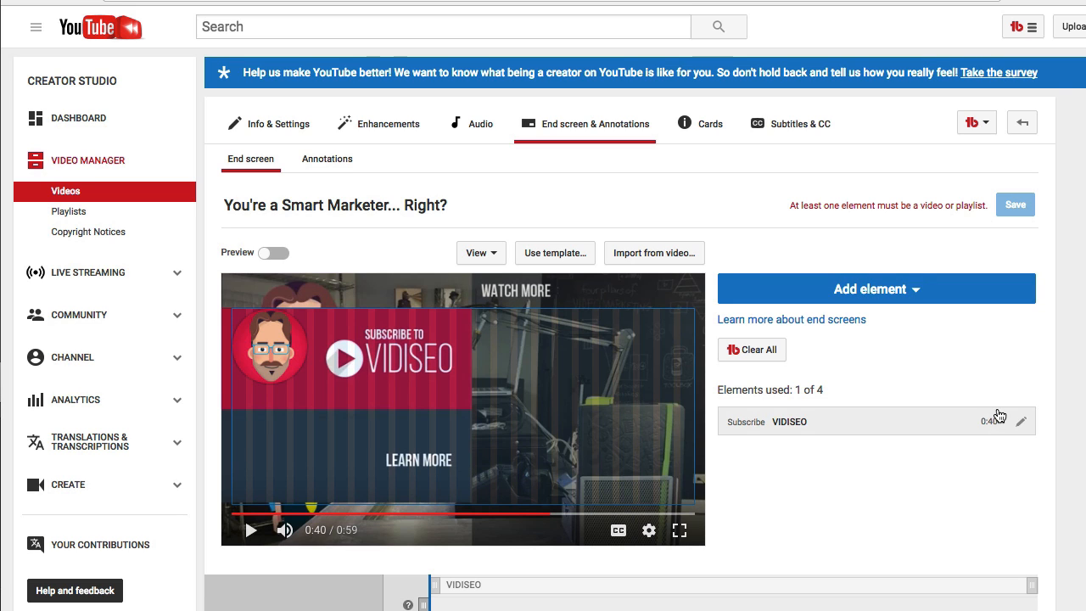
pyautogui.click(274, 359)
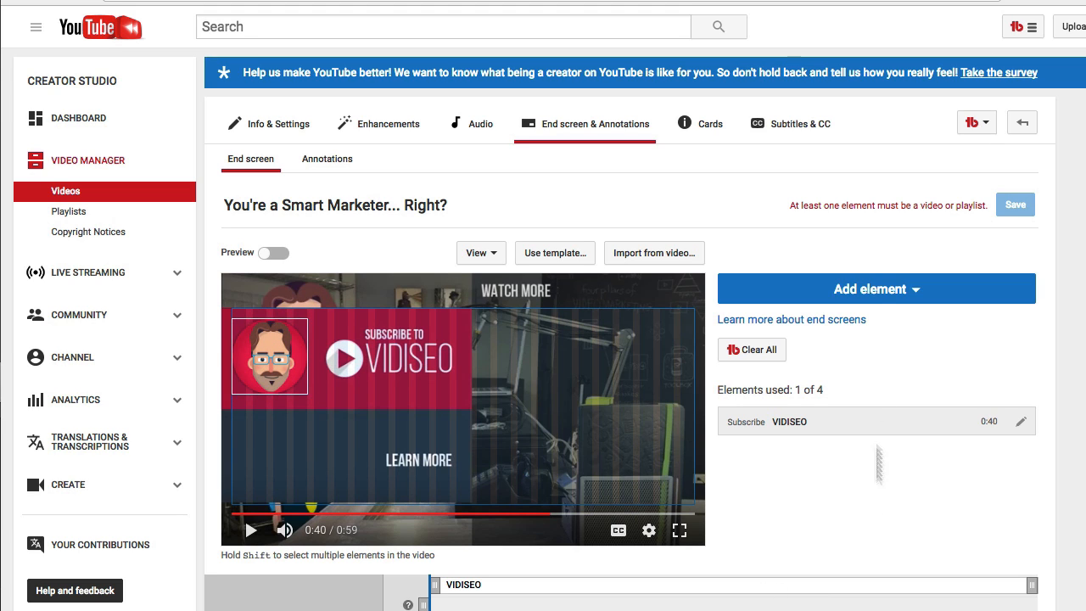
pyautogui.click(877, 288)
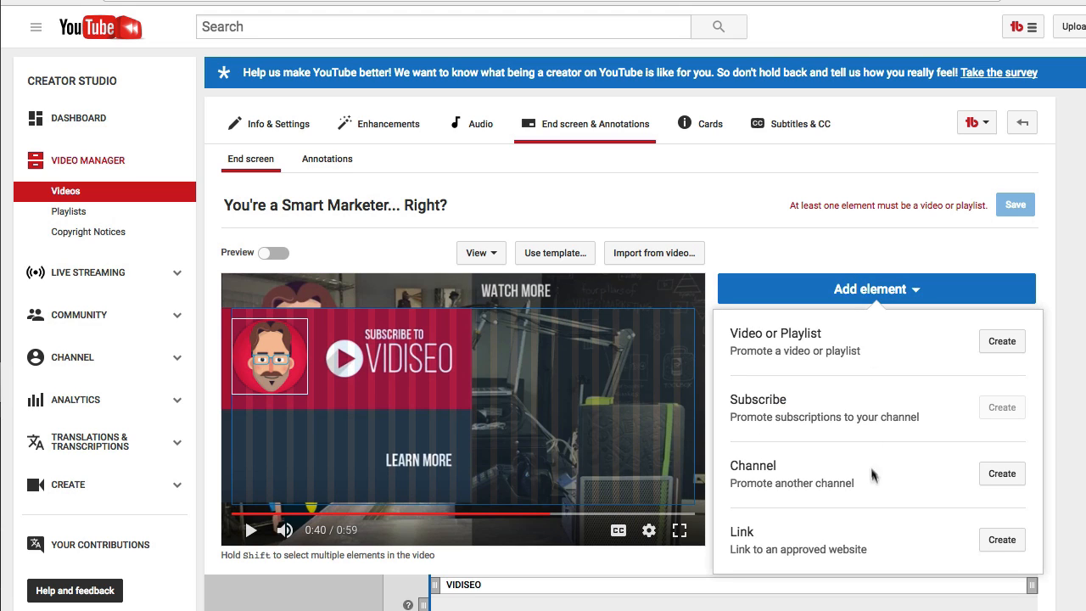
pyautogui.click(1001, 540)
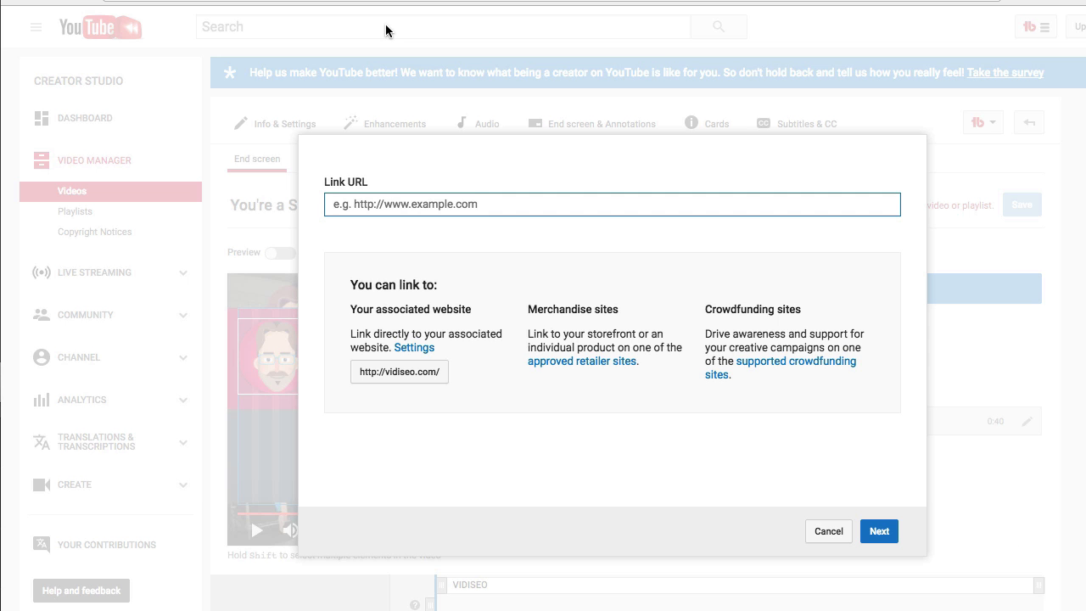
pyautogui.write('https://vidiseo.com/courses/guide/')
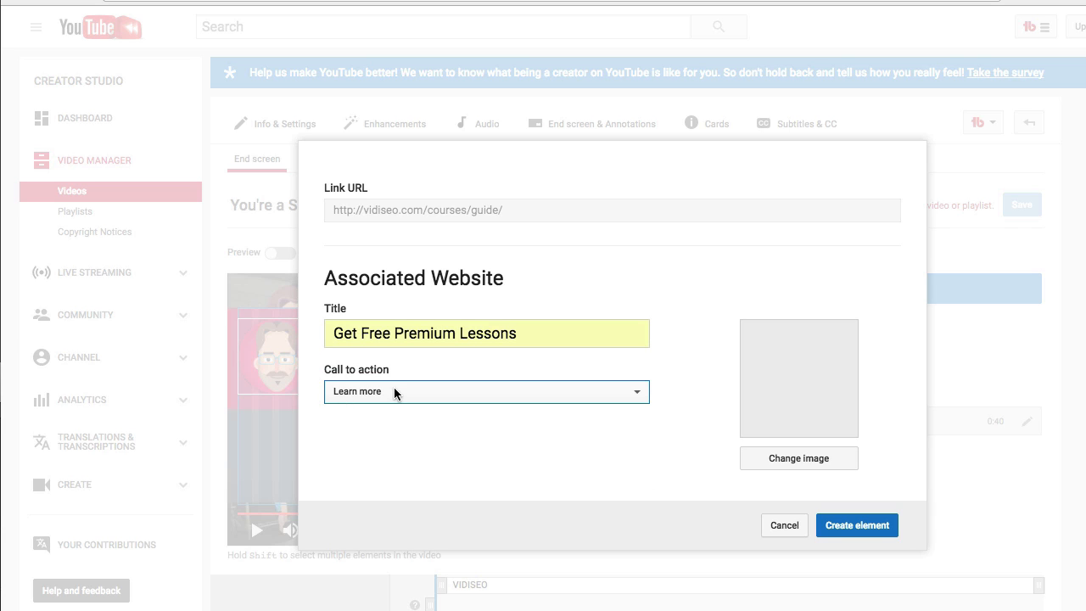
pyautogui.click(486, 391)
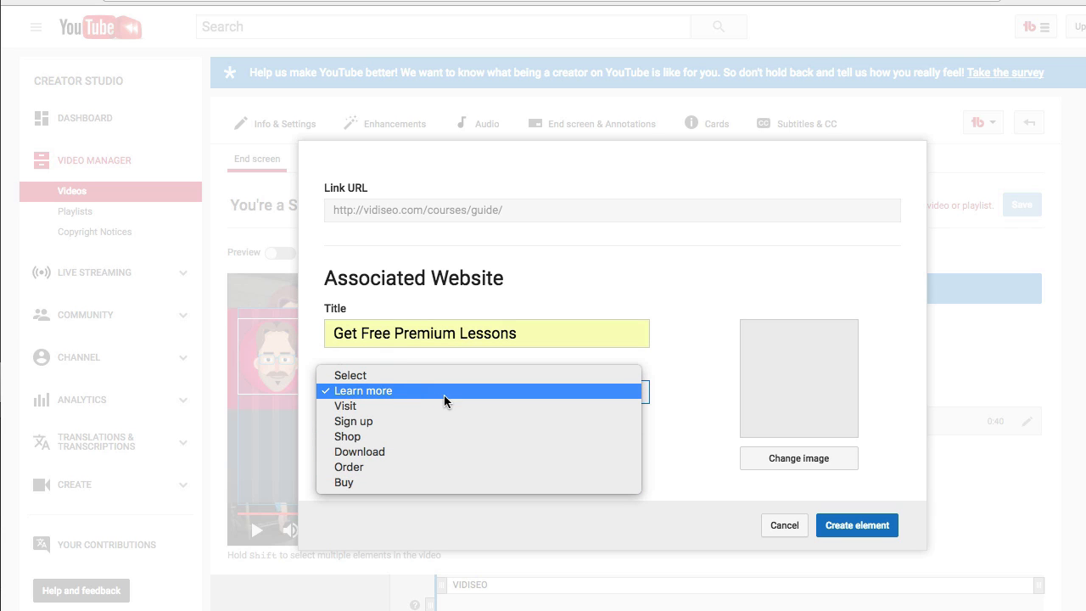
pyautogui.moveTo(429, 395)
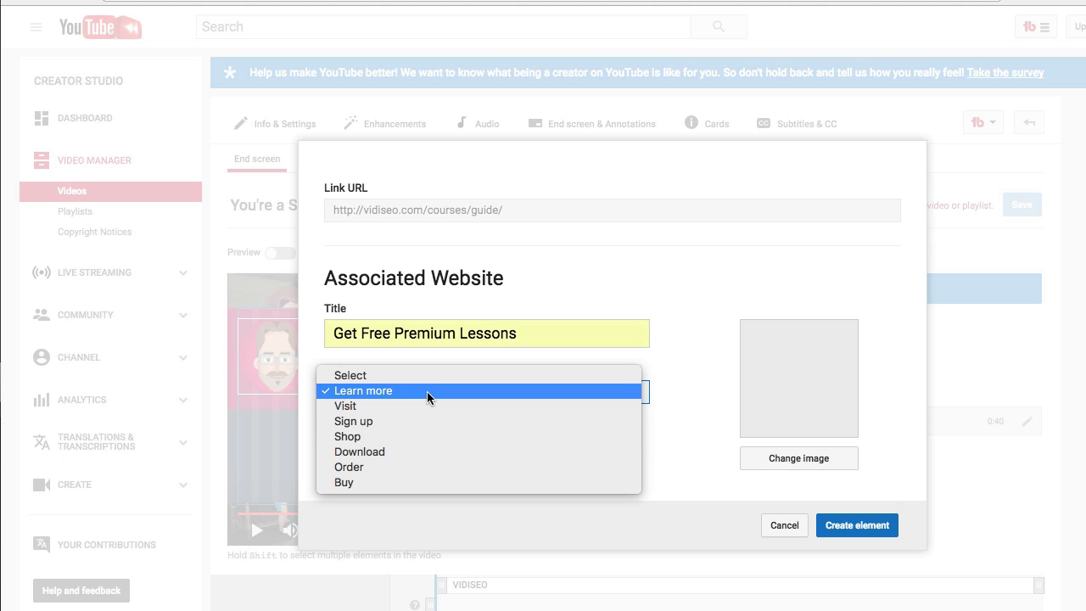
pyautogui.click(799, 458)
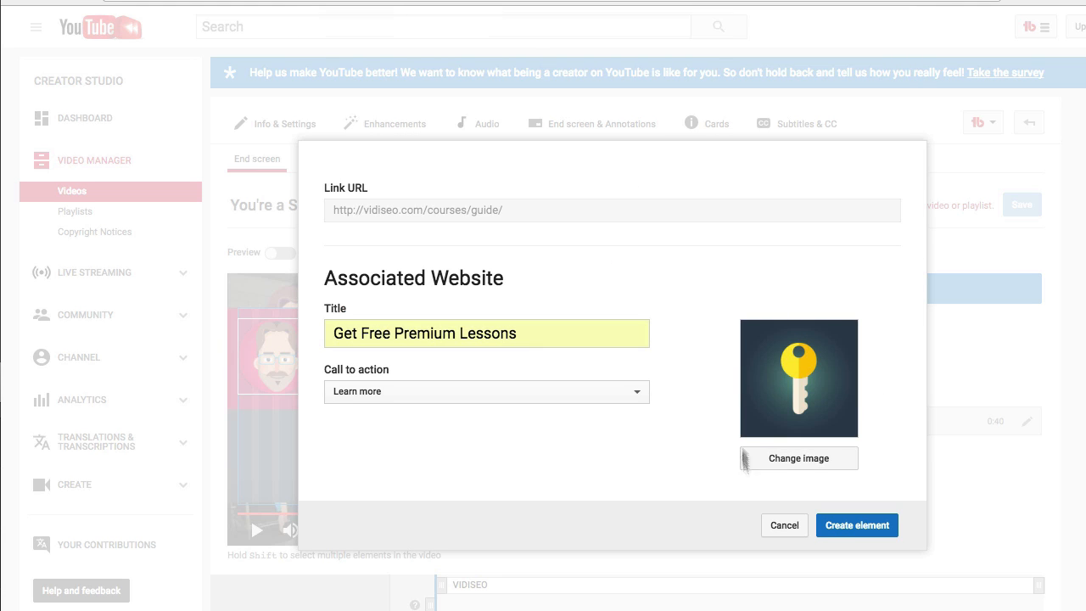
pyautogui.click(856, 524)
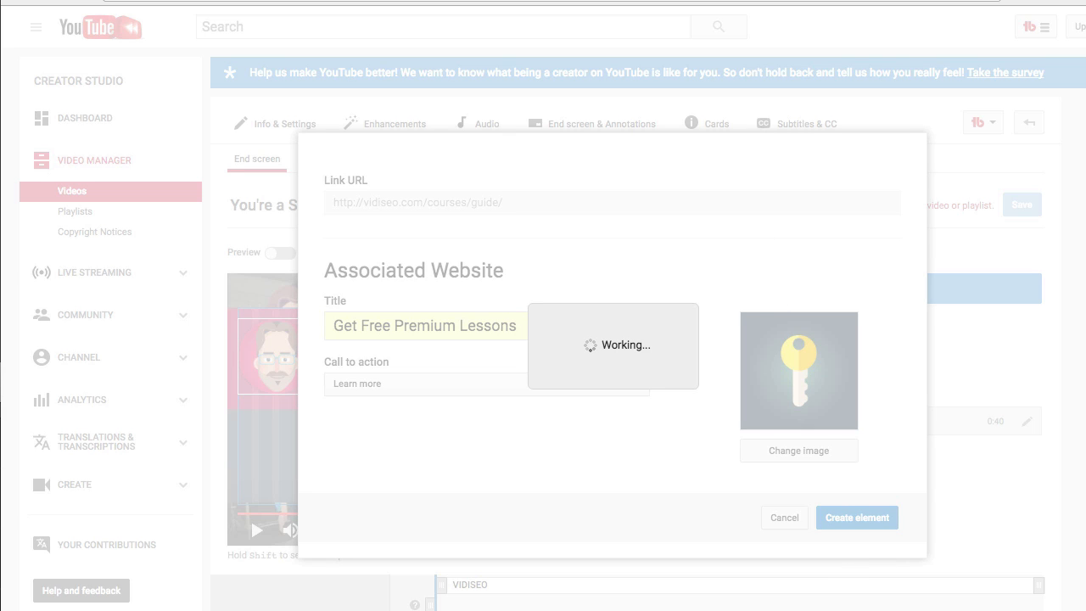
pyautogui.click(857, 518)
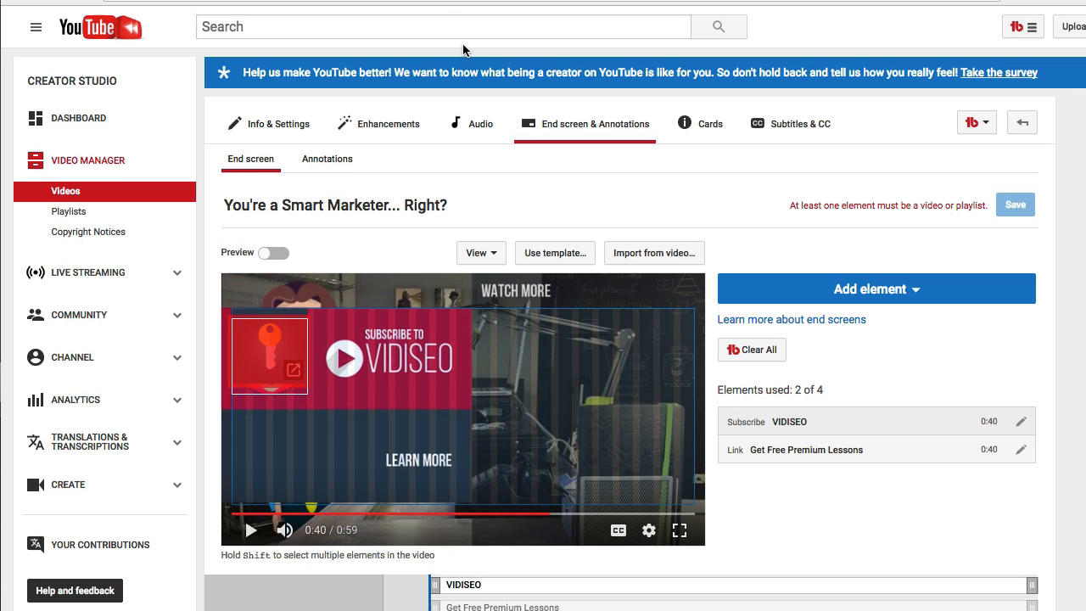
pyautogui.moveTo(475, 43)
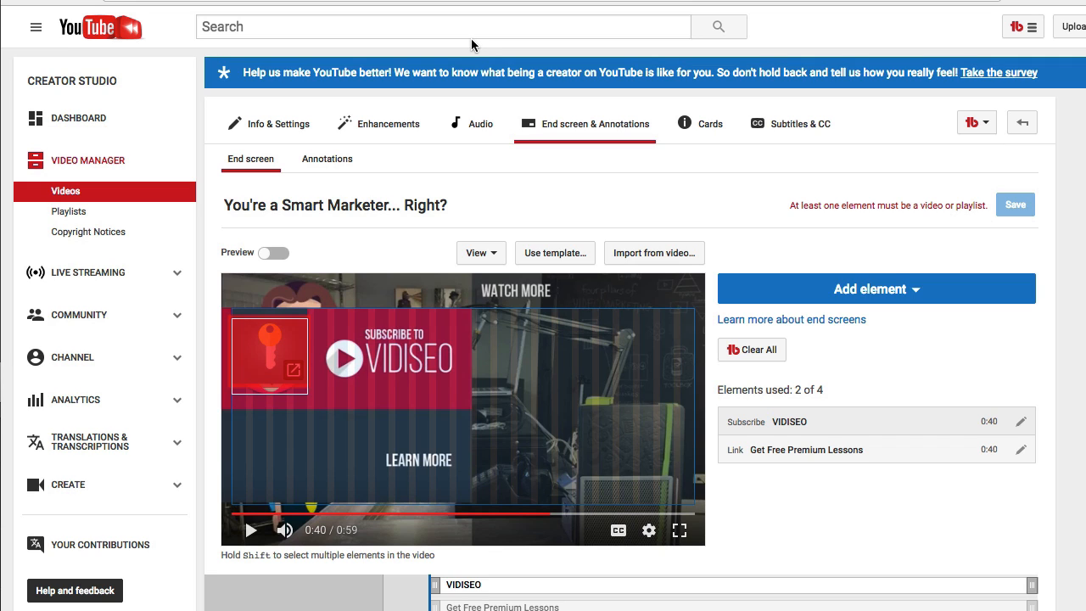
pyautogui.moveTo(459, 26)
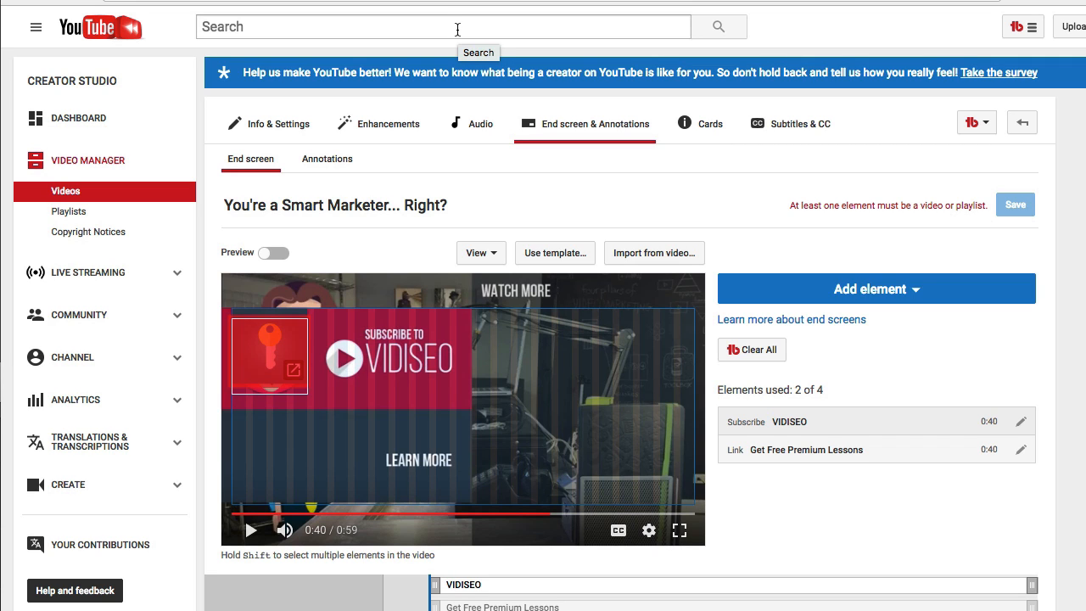
pyautogui.moveTo(259, 358)
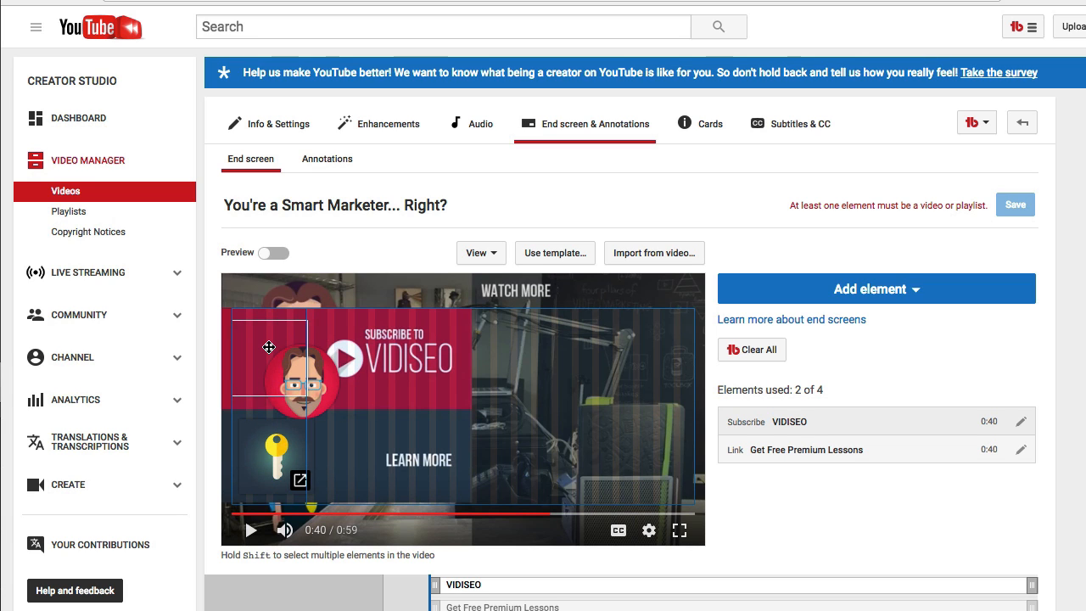
# Nudge the Subscribe element onto the cartoon face in the VIDISEO artwork
pyautogui.moveTo(268, 348); pyautogui.dragTo(273, 346)
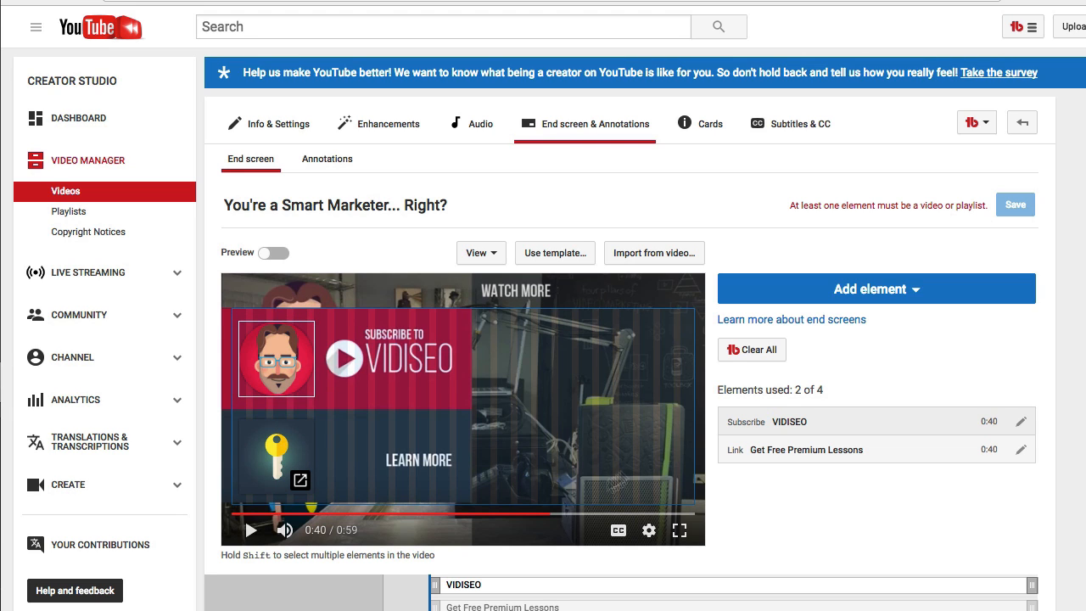
pyautogui.moveTo(827, 267)
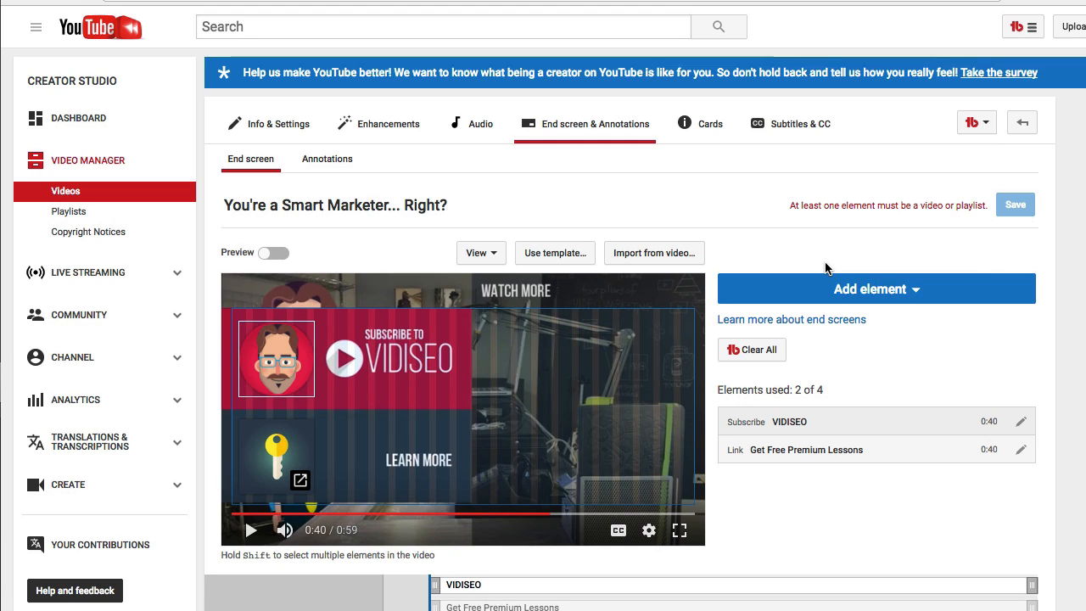
pyautogui.moveTo(568, 337)
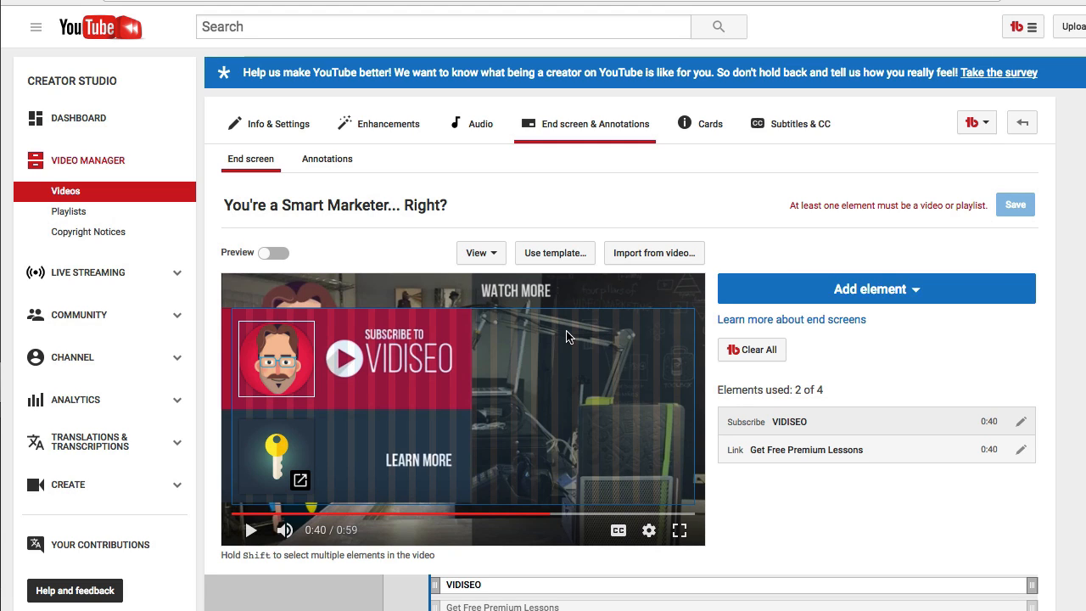
pyautogui.moveTo(796, 206)
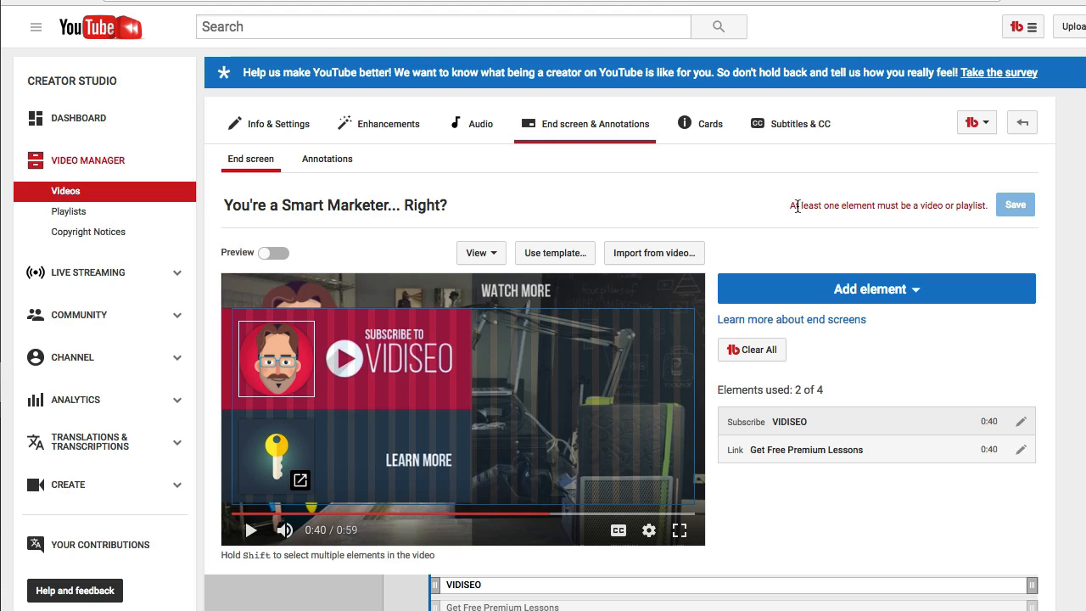
pyautogui.moveTo(922, 263)
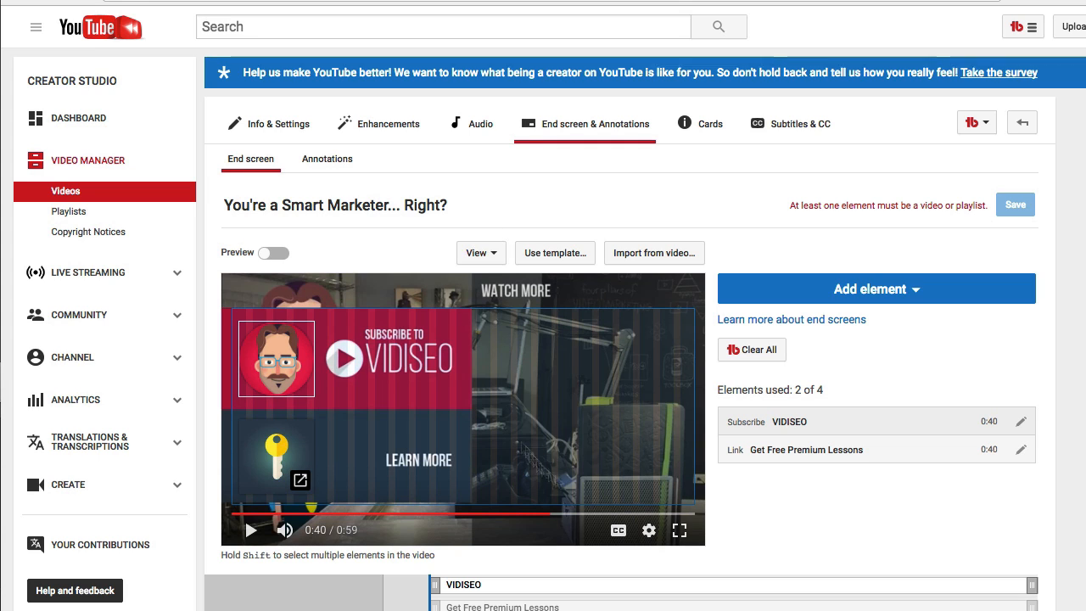
pyautogui.moveTo(648, 244)
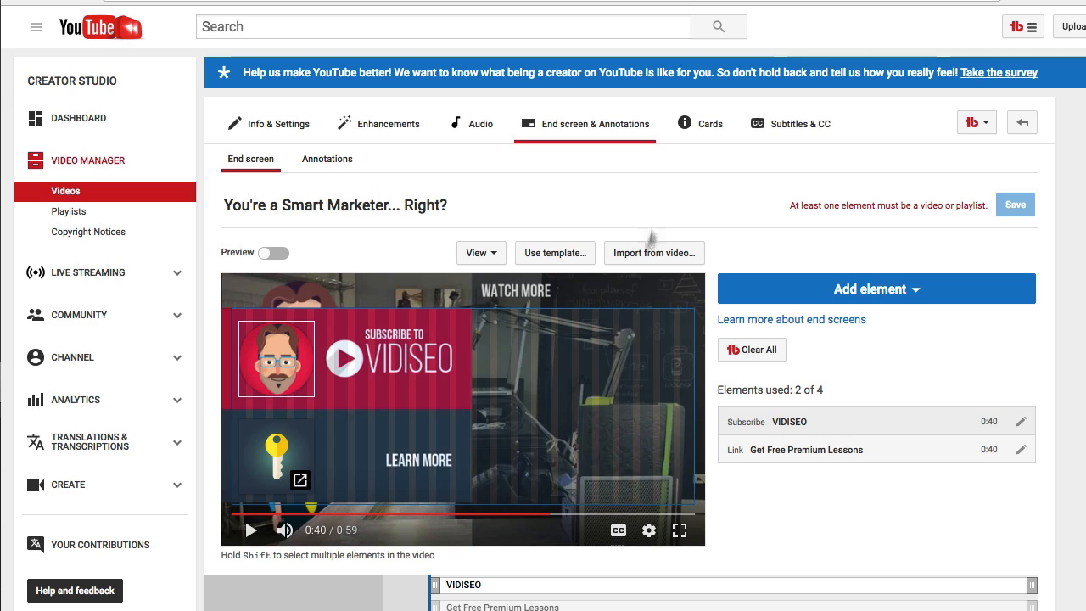
pyautogui.moveTo(622, 419)
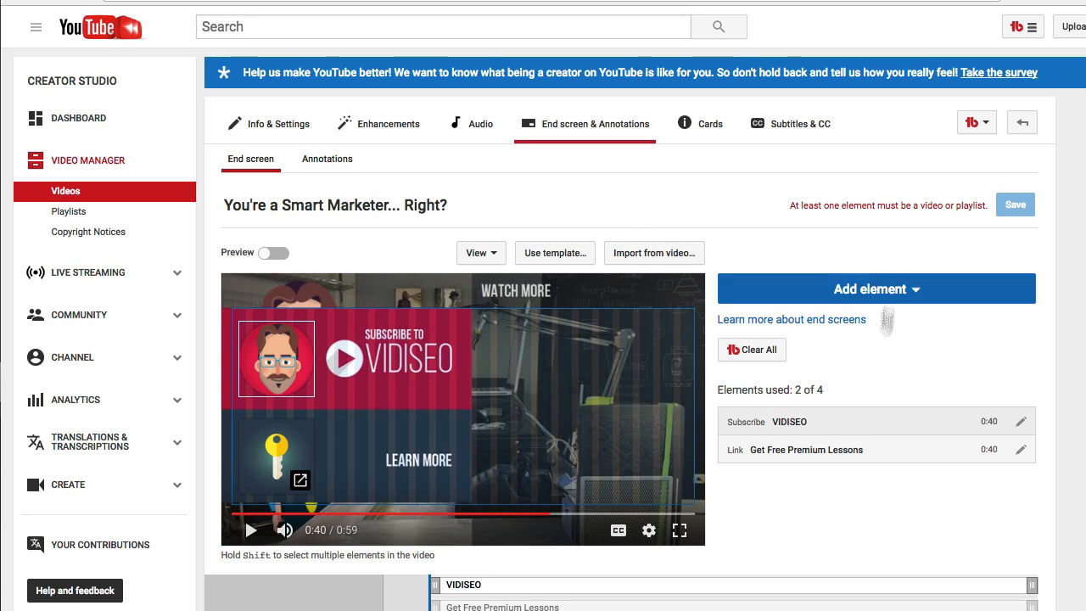
# Add a video element for the 'Video Marketing Training & Education | VIDISEO' upload
pyautogui.click(877, 288)
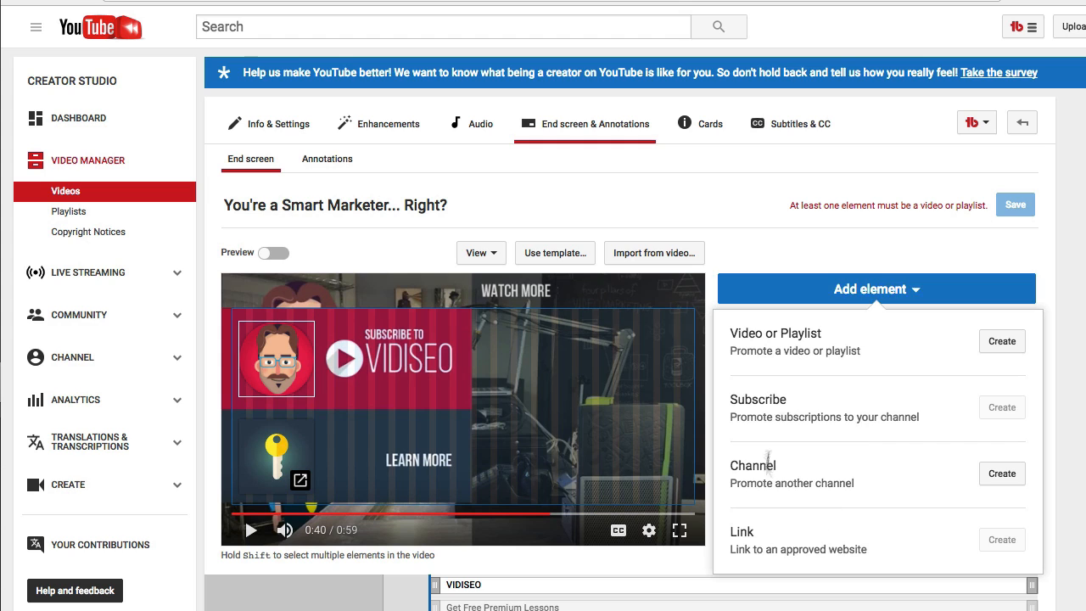
pyautogui.click(1001, 340)
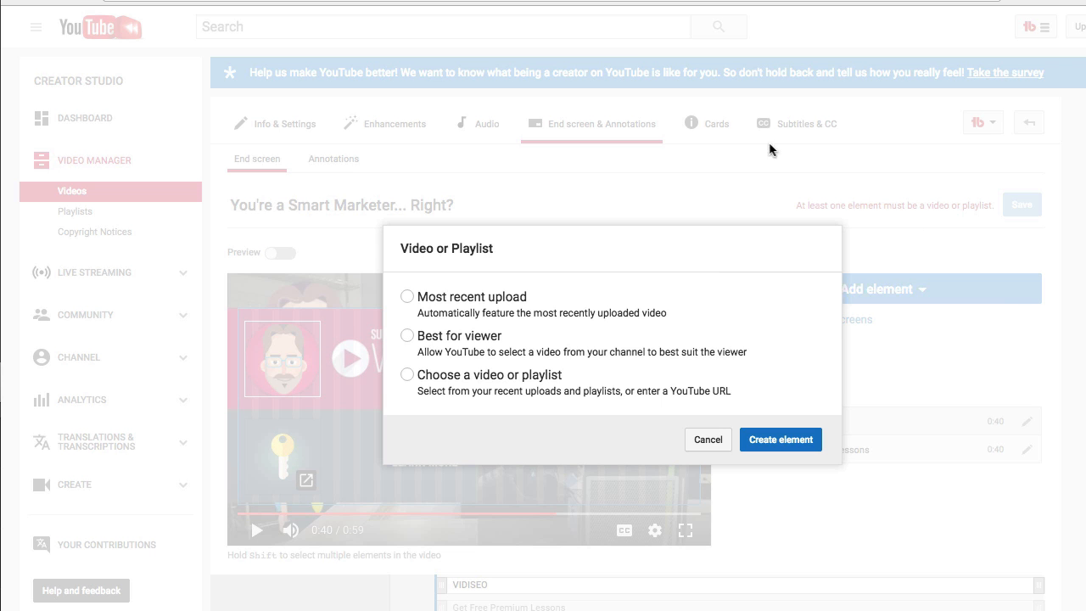
pyautogui.moveTo(752, 170)
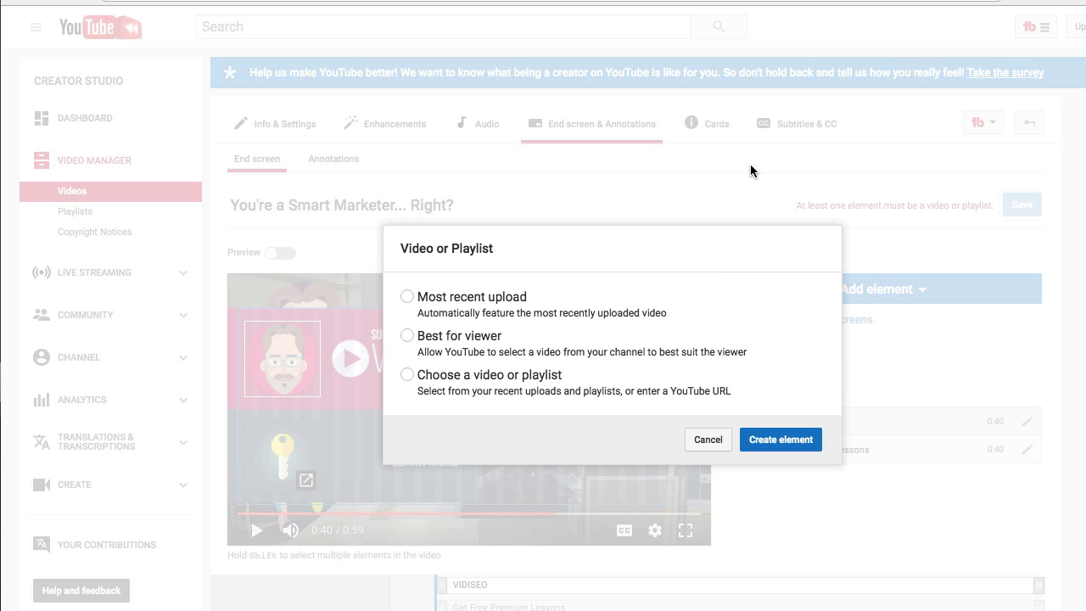
pyautogui.click(406, 375)
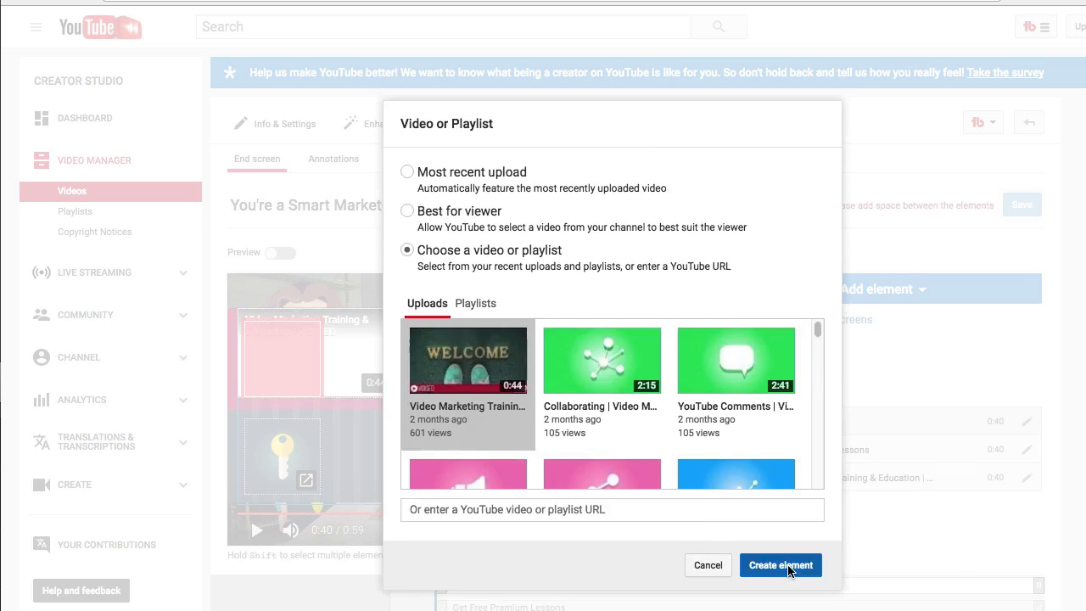
pyautogui.click(781, 565)
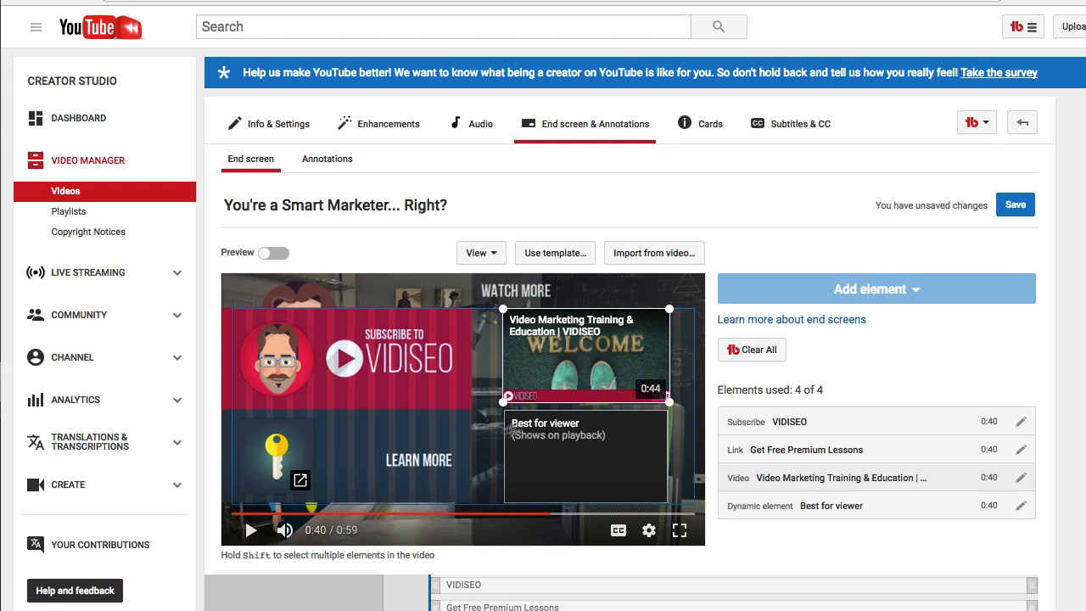
pyautogui.moveTo(600, 446)
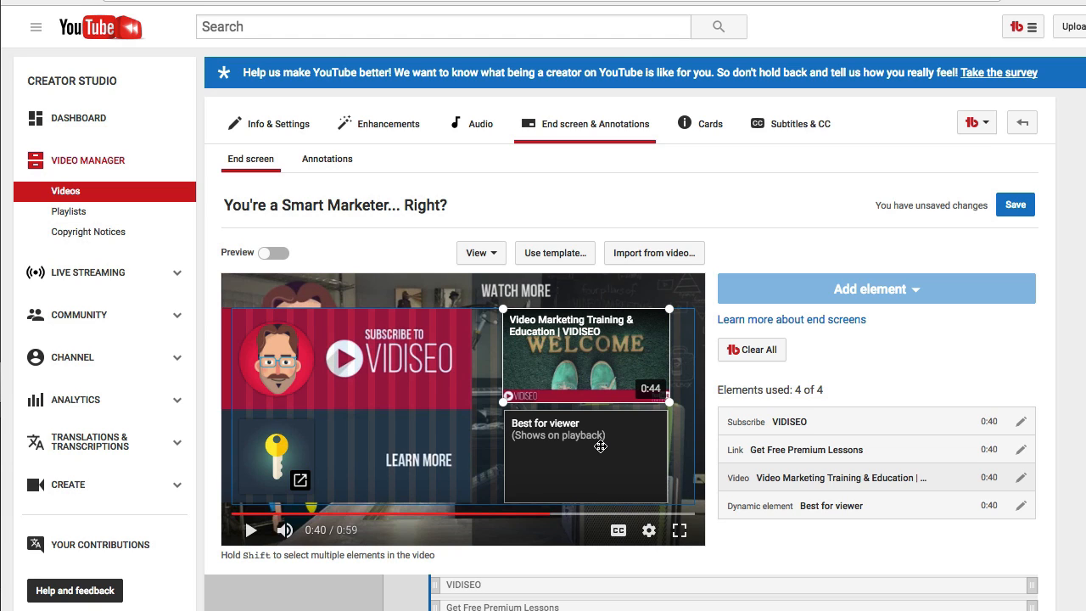
pyautogui.moveTo(549, 388)
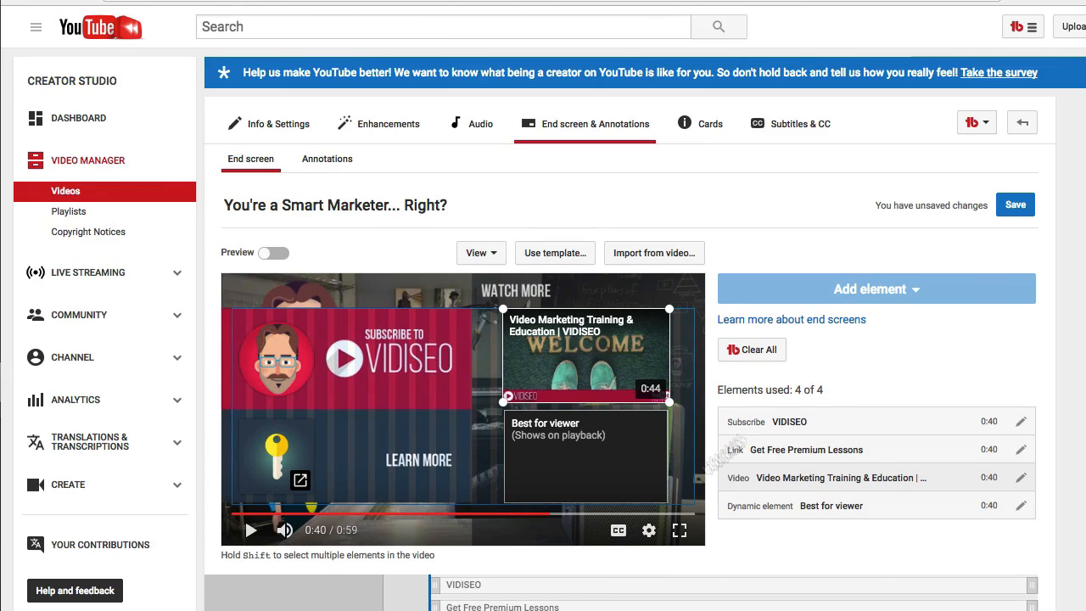
# Save the end screen edits so Creator Studio shows all changes saved
pyautogui.click(1014, 205)
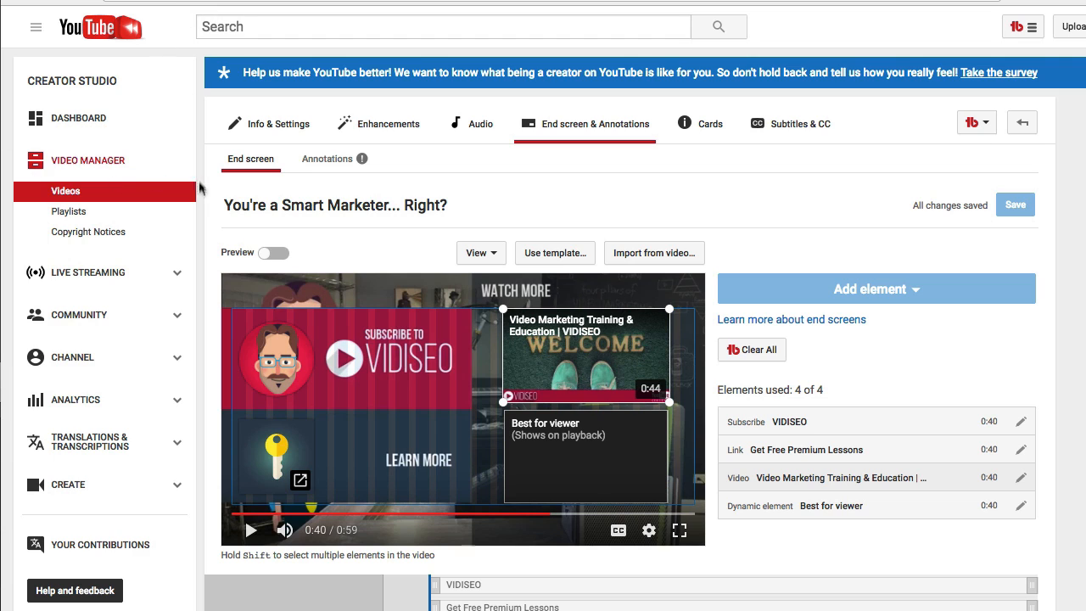
pyautogui.moveTo(236, 260)
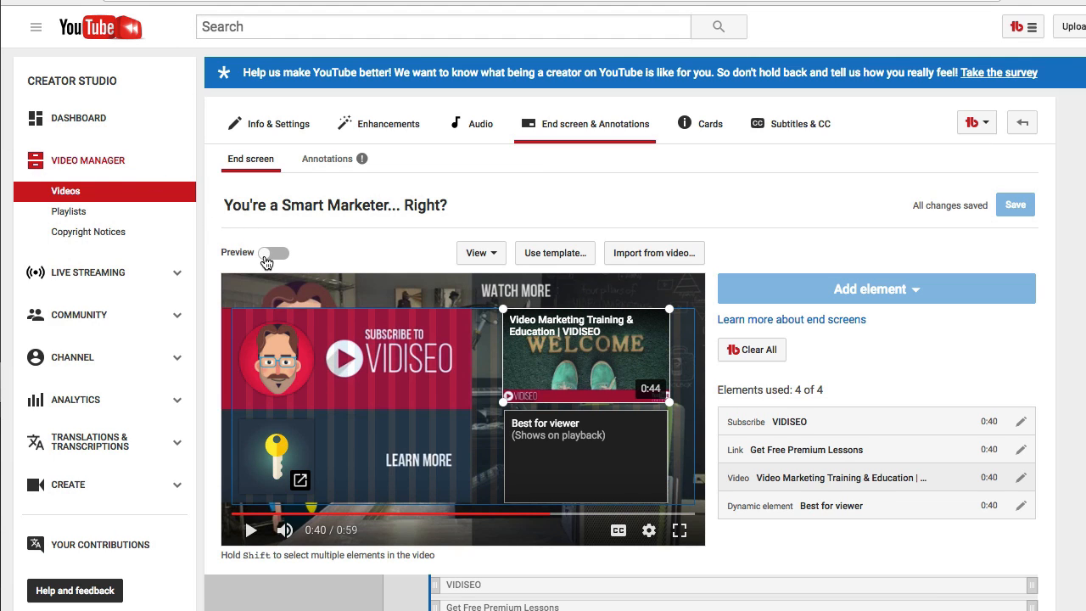
# Turn on Preview to see the subscribe card, website link and two video cards
pyautogui.click(273, 252)
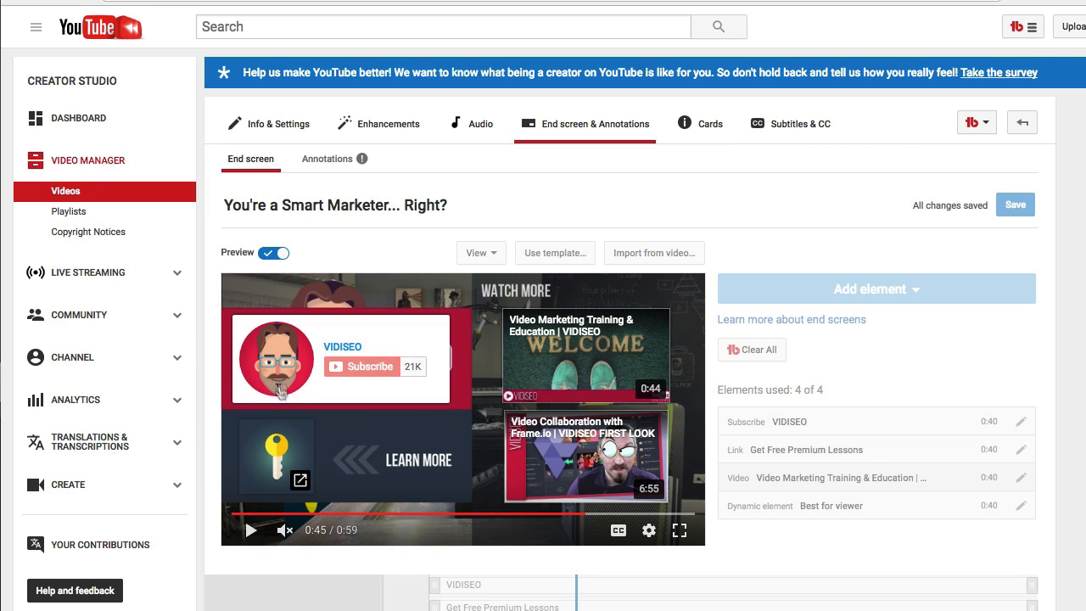
pyautogui.moveTo(347, 371)
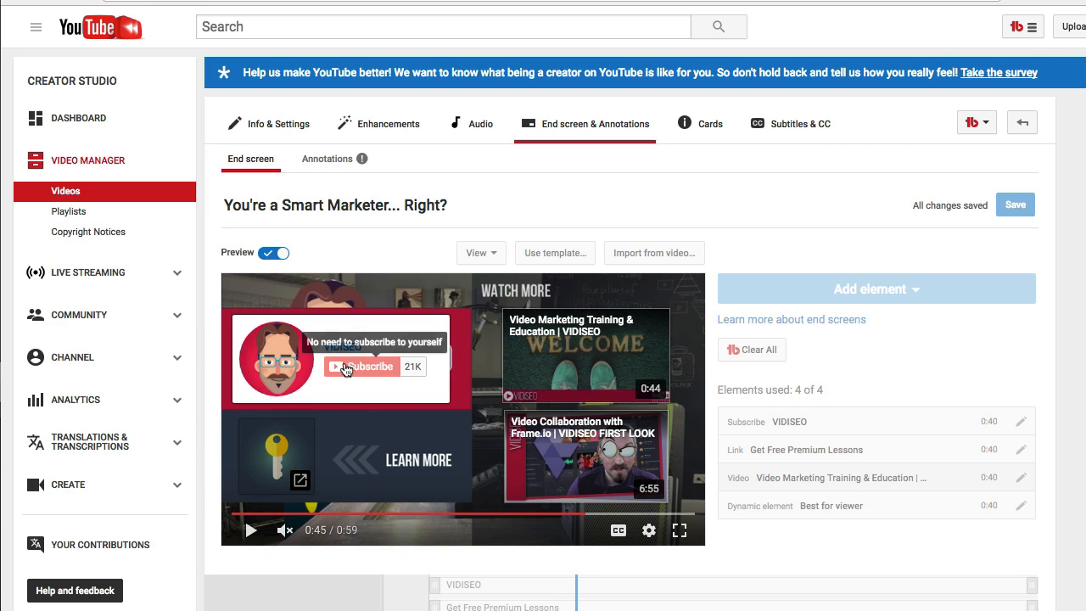